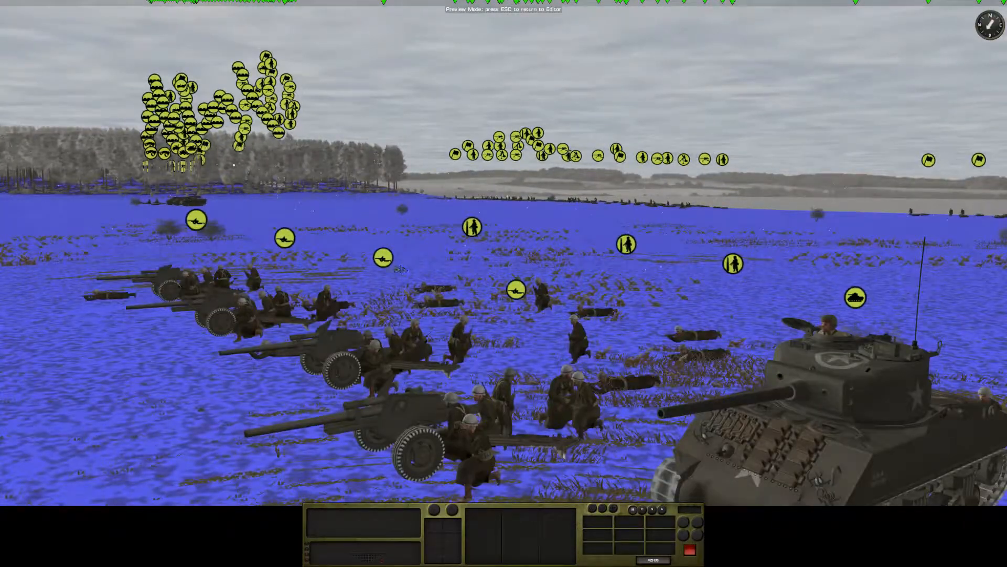
Select a mine marker in the snowy field to show the minefield's info.
left_click(285, 238)
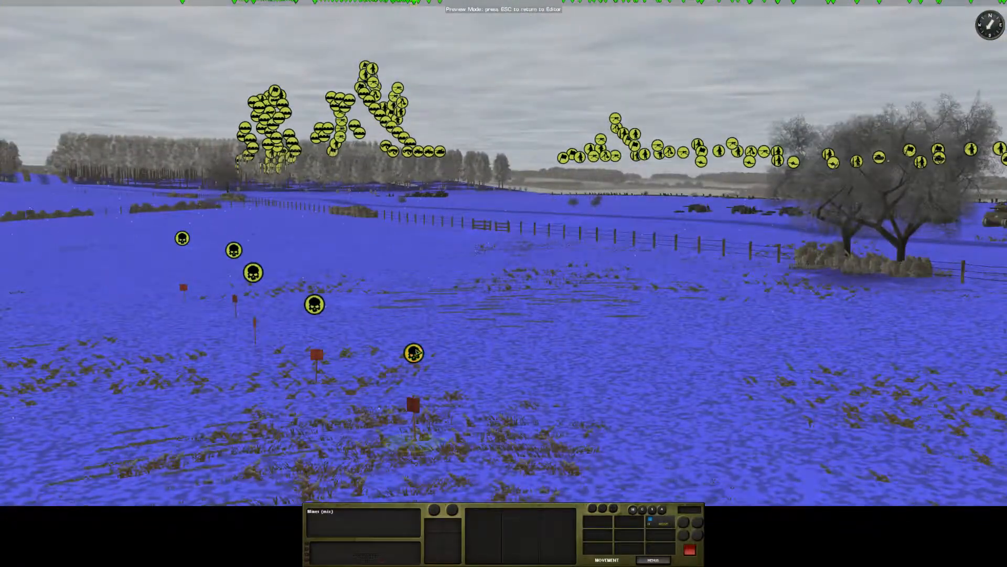
Select the 2nd Squad dug into foxholes beneath the trees to show its details.
left_click(251, 273)
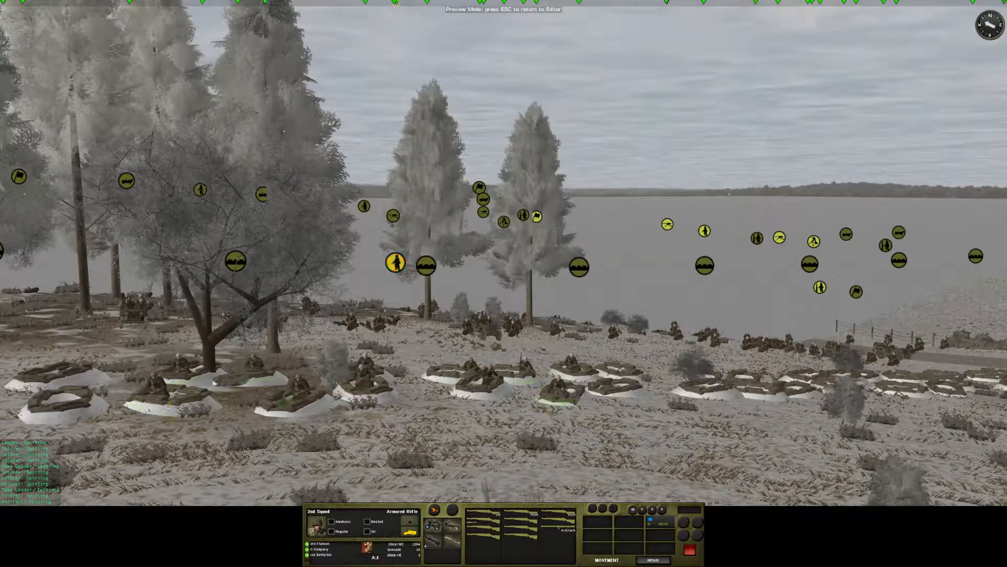
Select the 3rd Squad in the foxholes along the lakeshore to show its info.
left_click(396, 264)
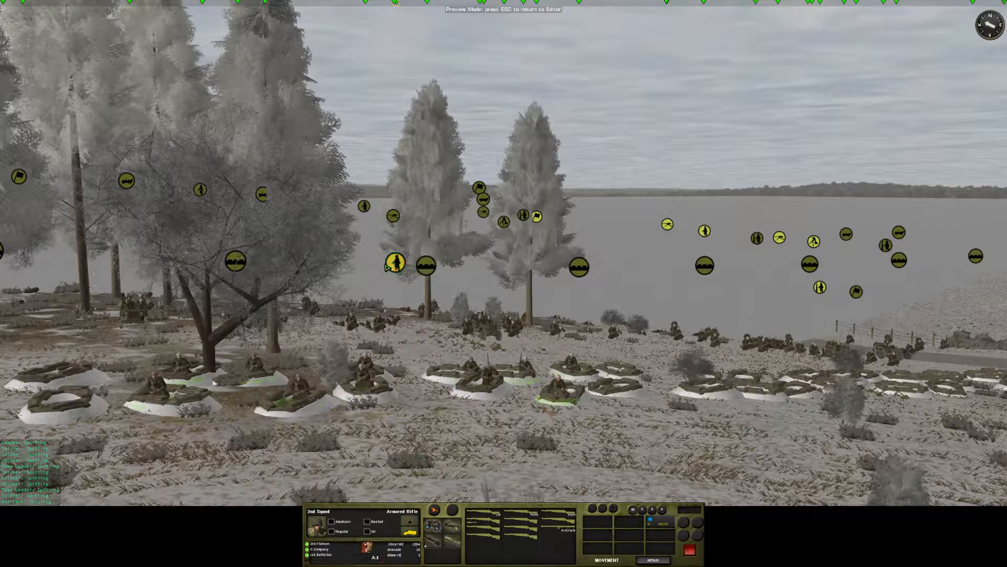
left_click(663, 526)
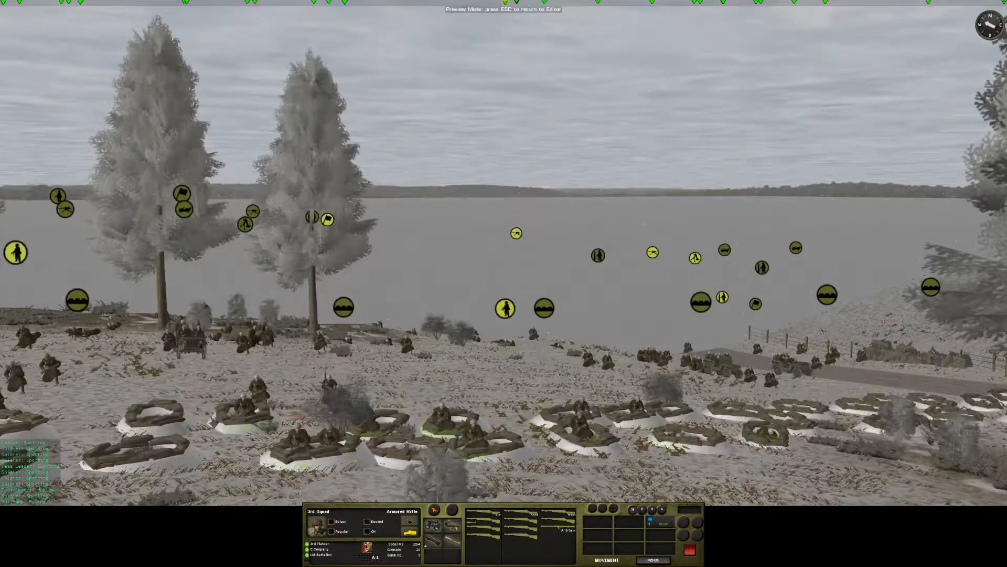
left_click(505, 309)
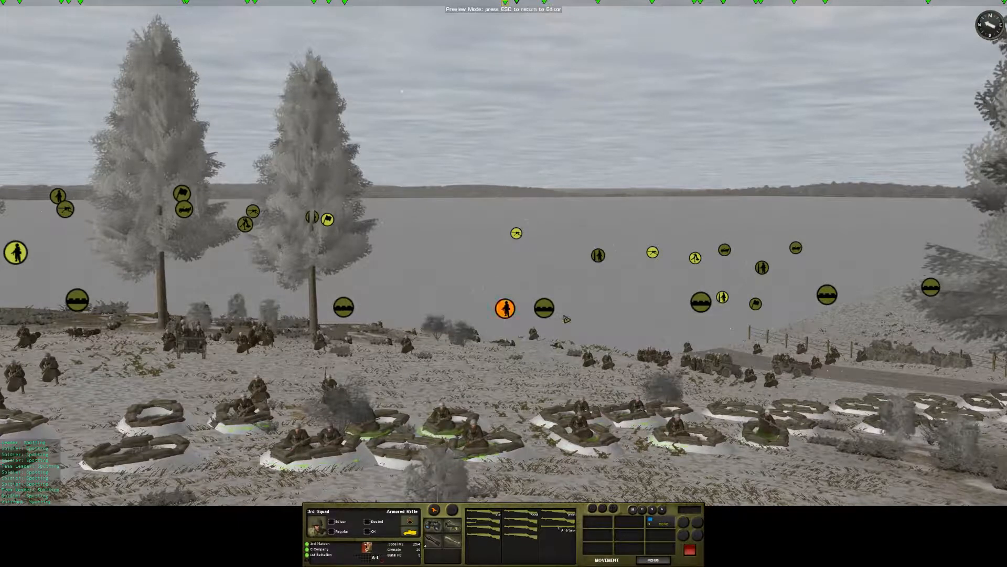